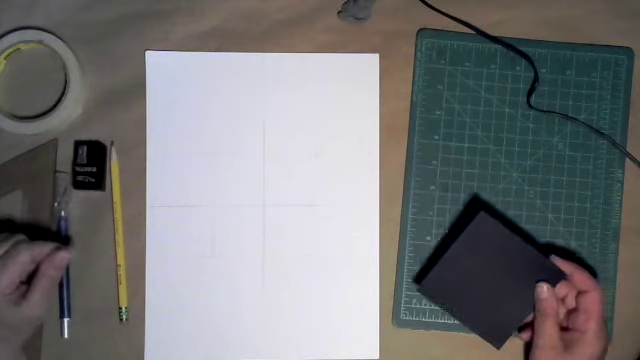
pyautogui.moveTo(490, 270); pyautogui.dragTo(230, 190)
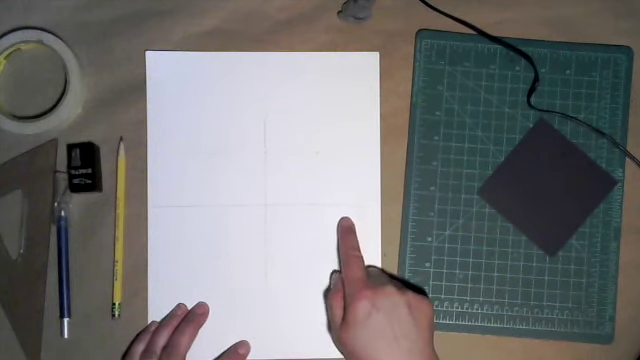
pyautogui.moveTo(300, 200)
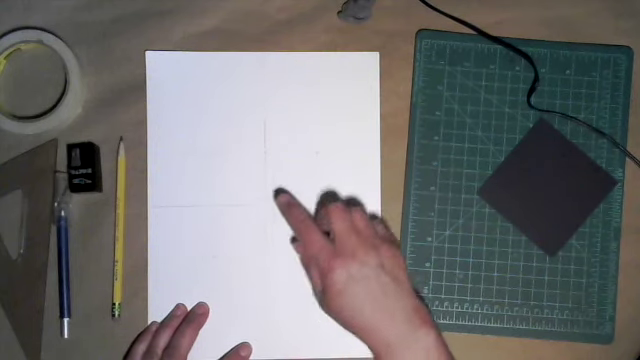